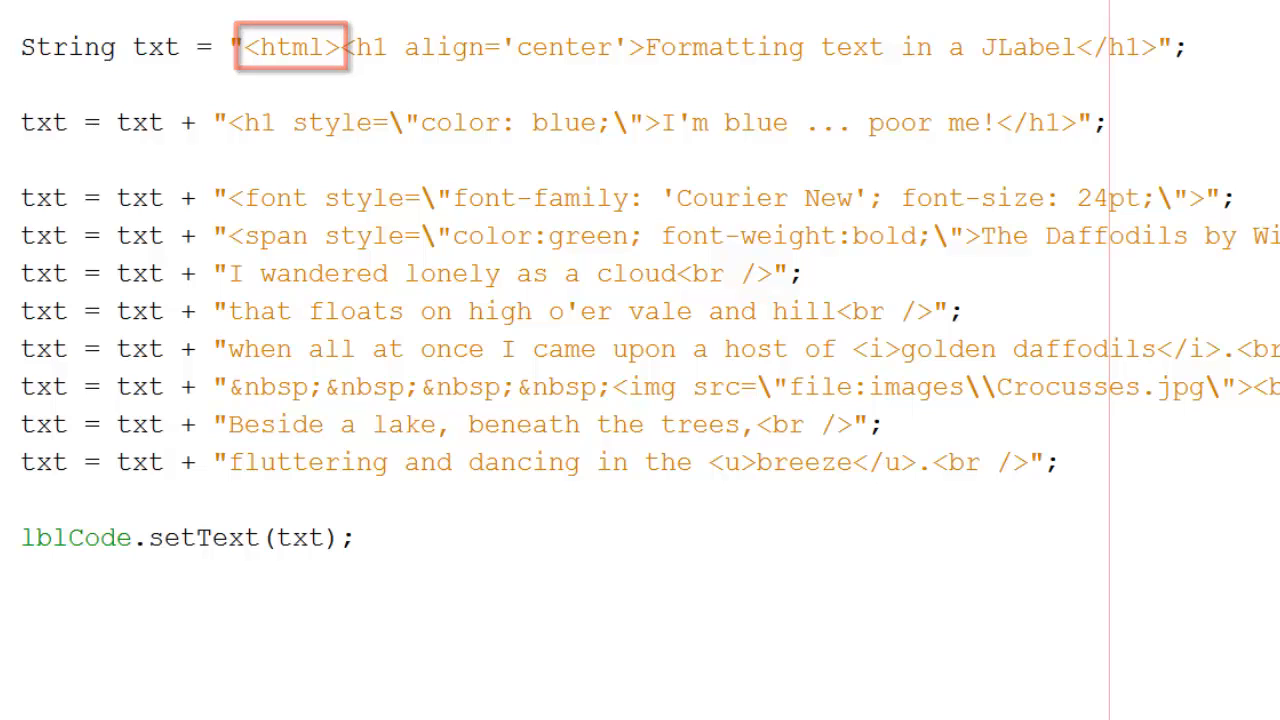
pyautogui.click(291, 47)
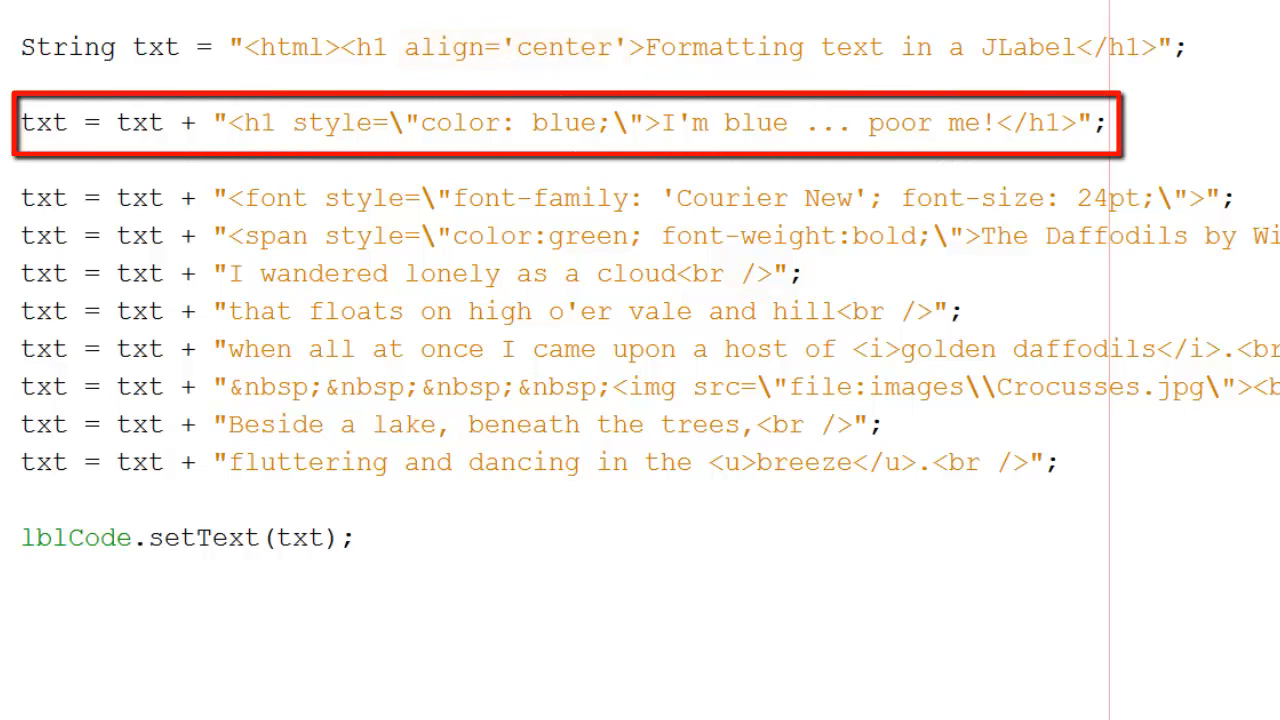
pyautogui.moveTo(293, 122); pyautogui.dragTo(610, 122)
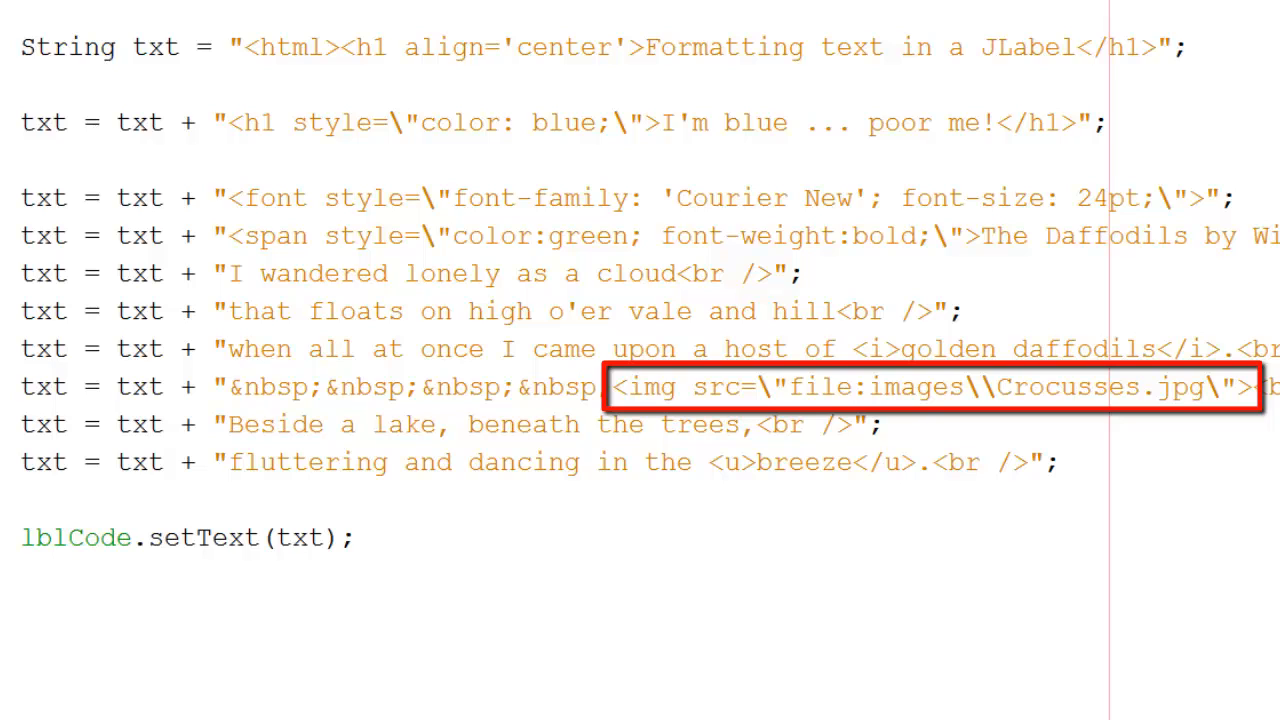
pyautogui.doubleClick(830, 387)
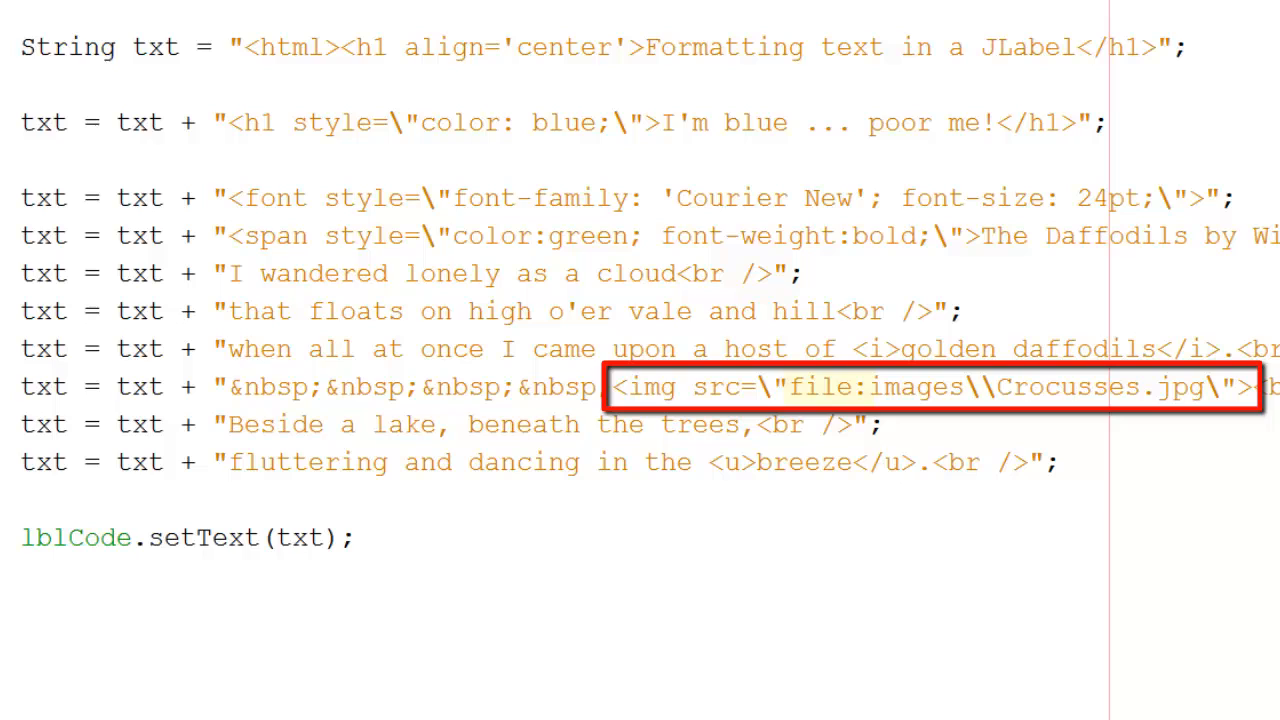
pyautogui.doubleClick(822, 387)
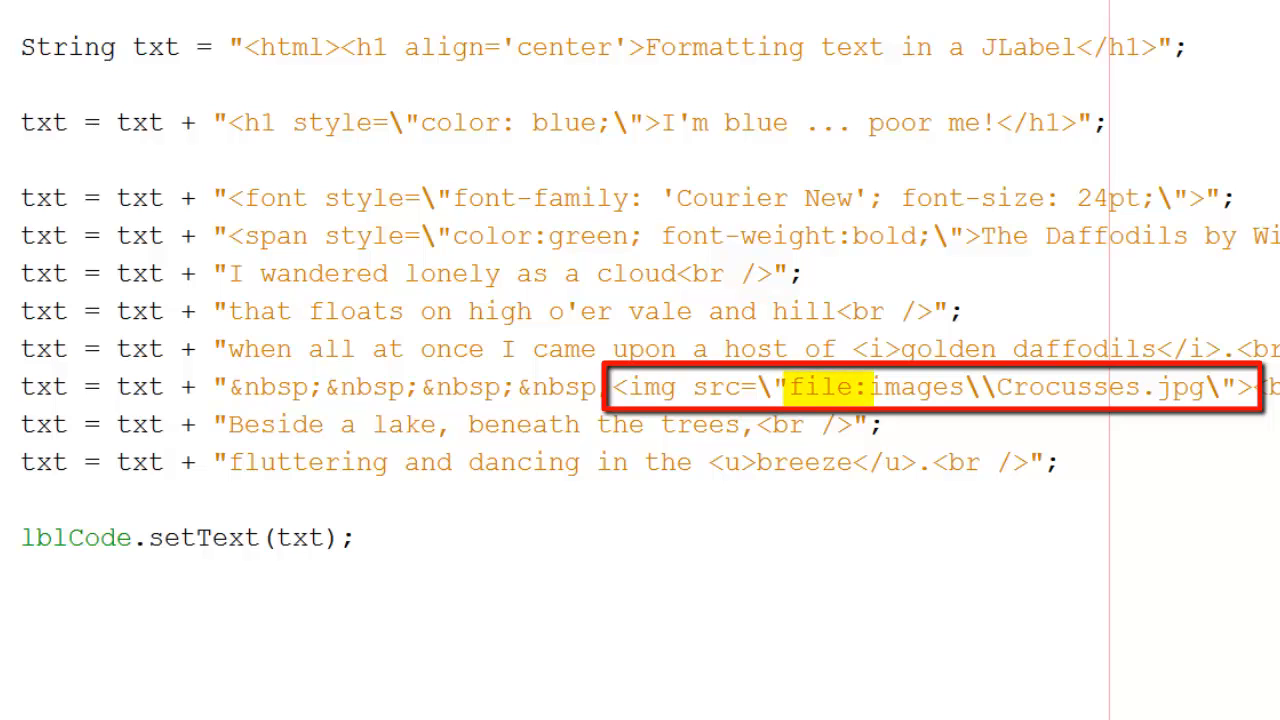